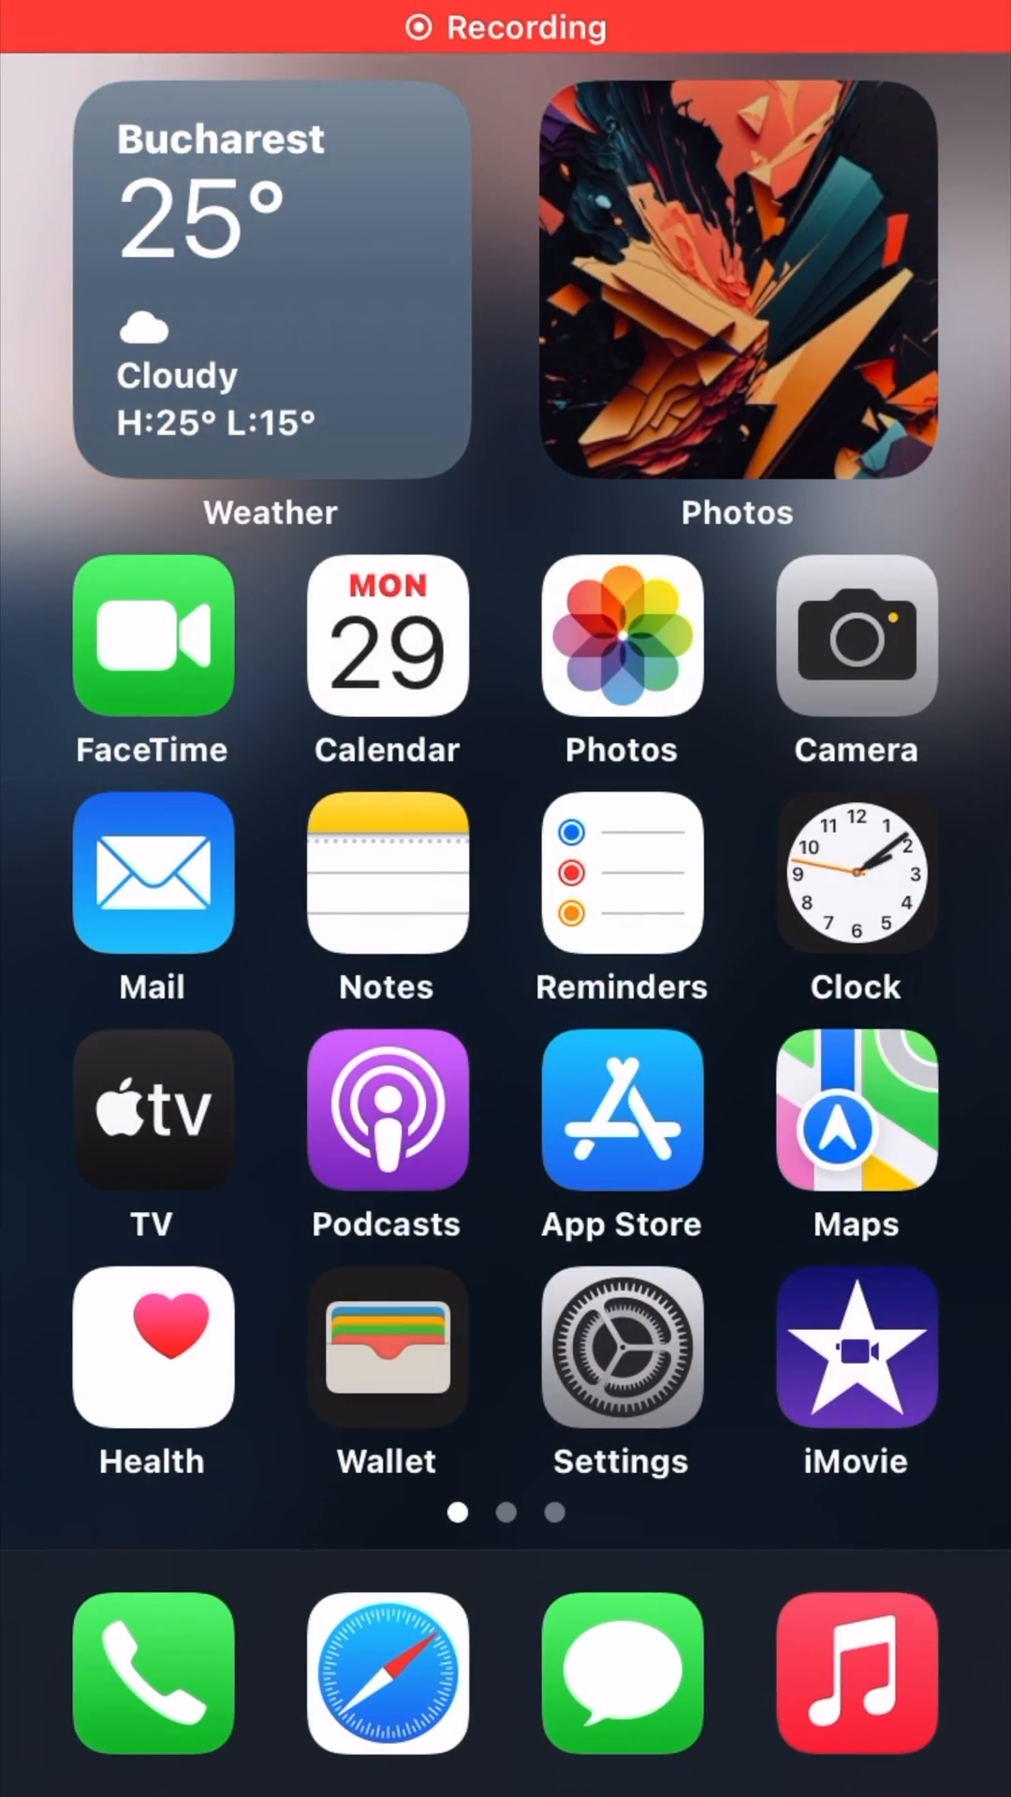
Launch the Settings app from the Home Screen
{"action": "left_click", "coordinate": [620, 1348]}
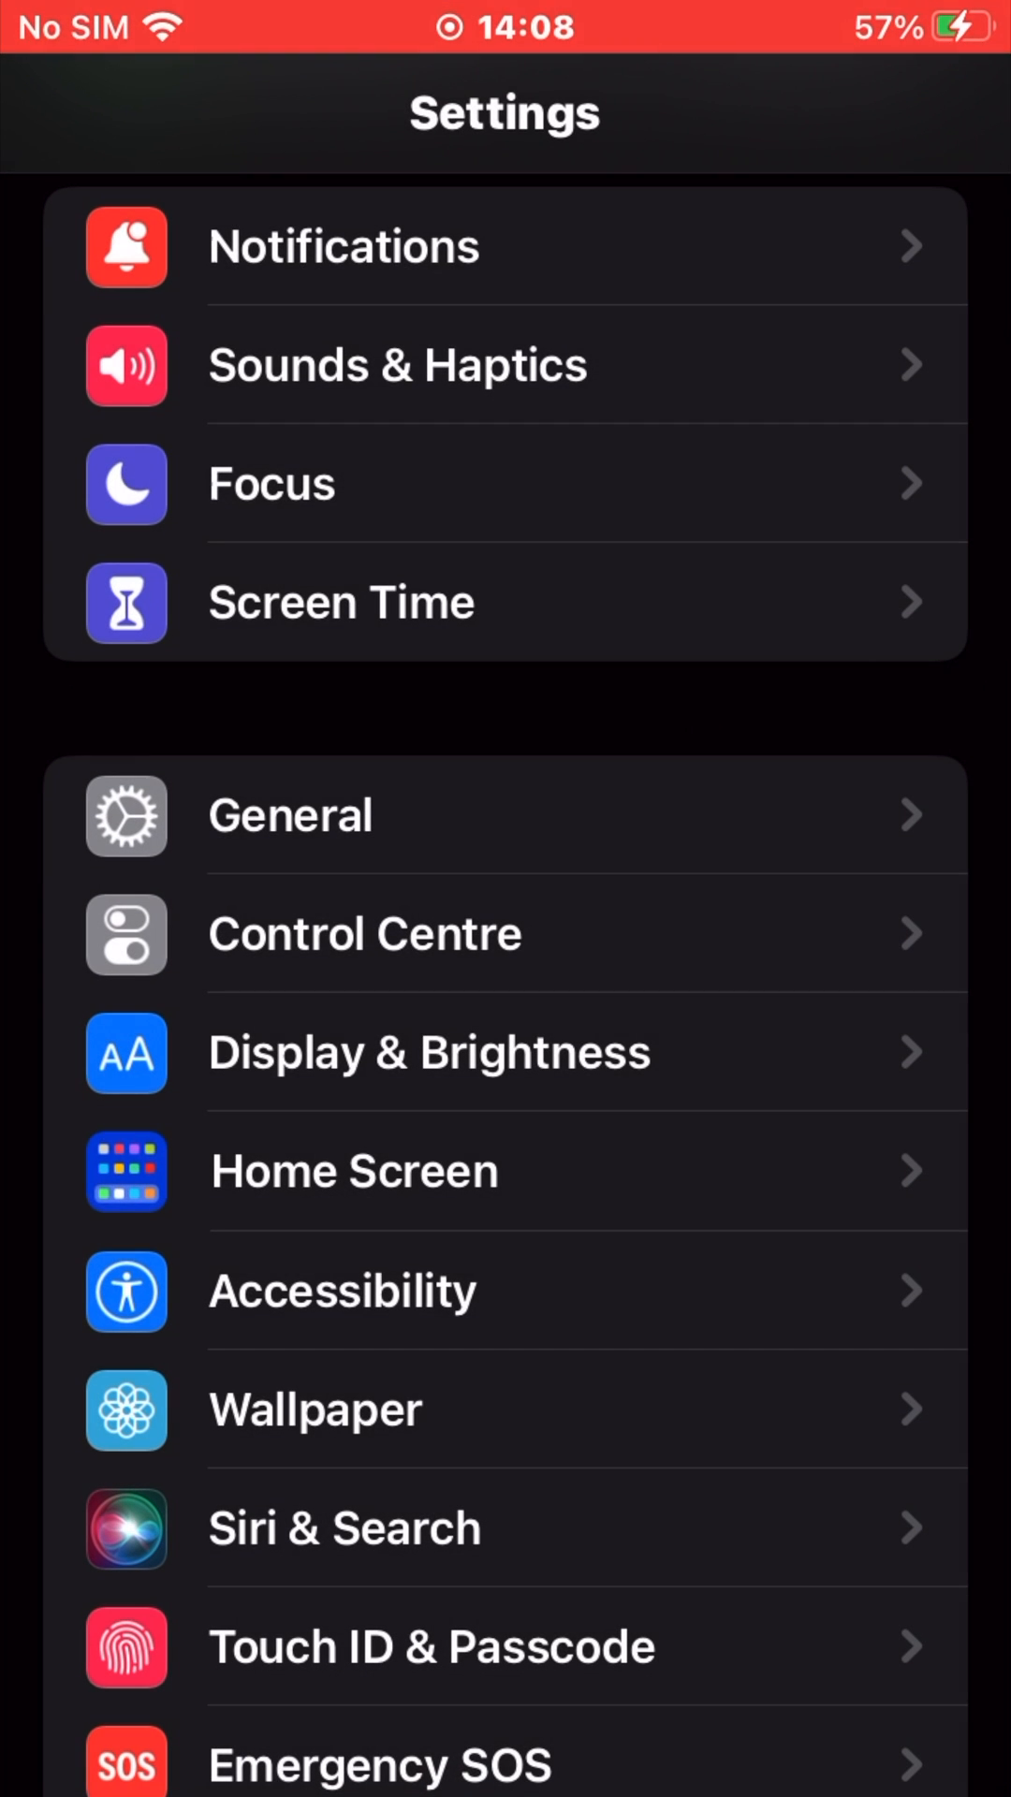
Go to Accessibility and scroll down to the Physical and Motor options
{"action": "left_click", "coordinate": [504, 1291]}
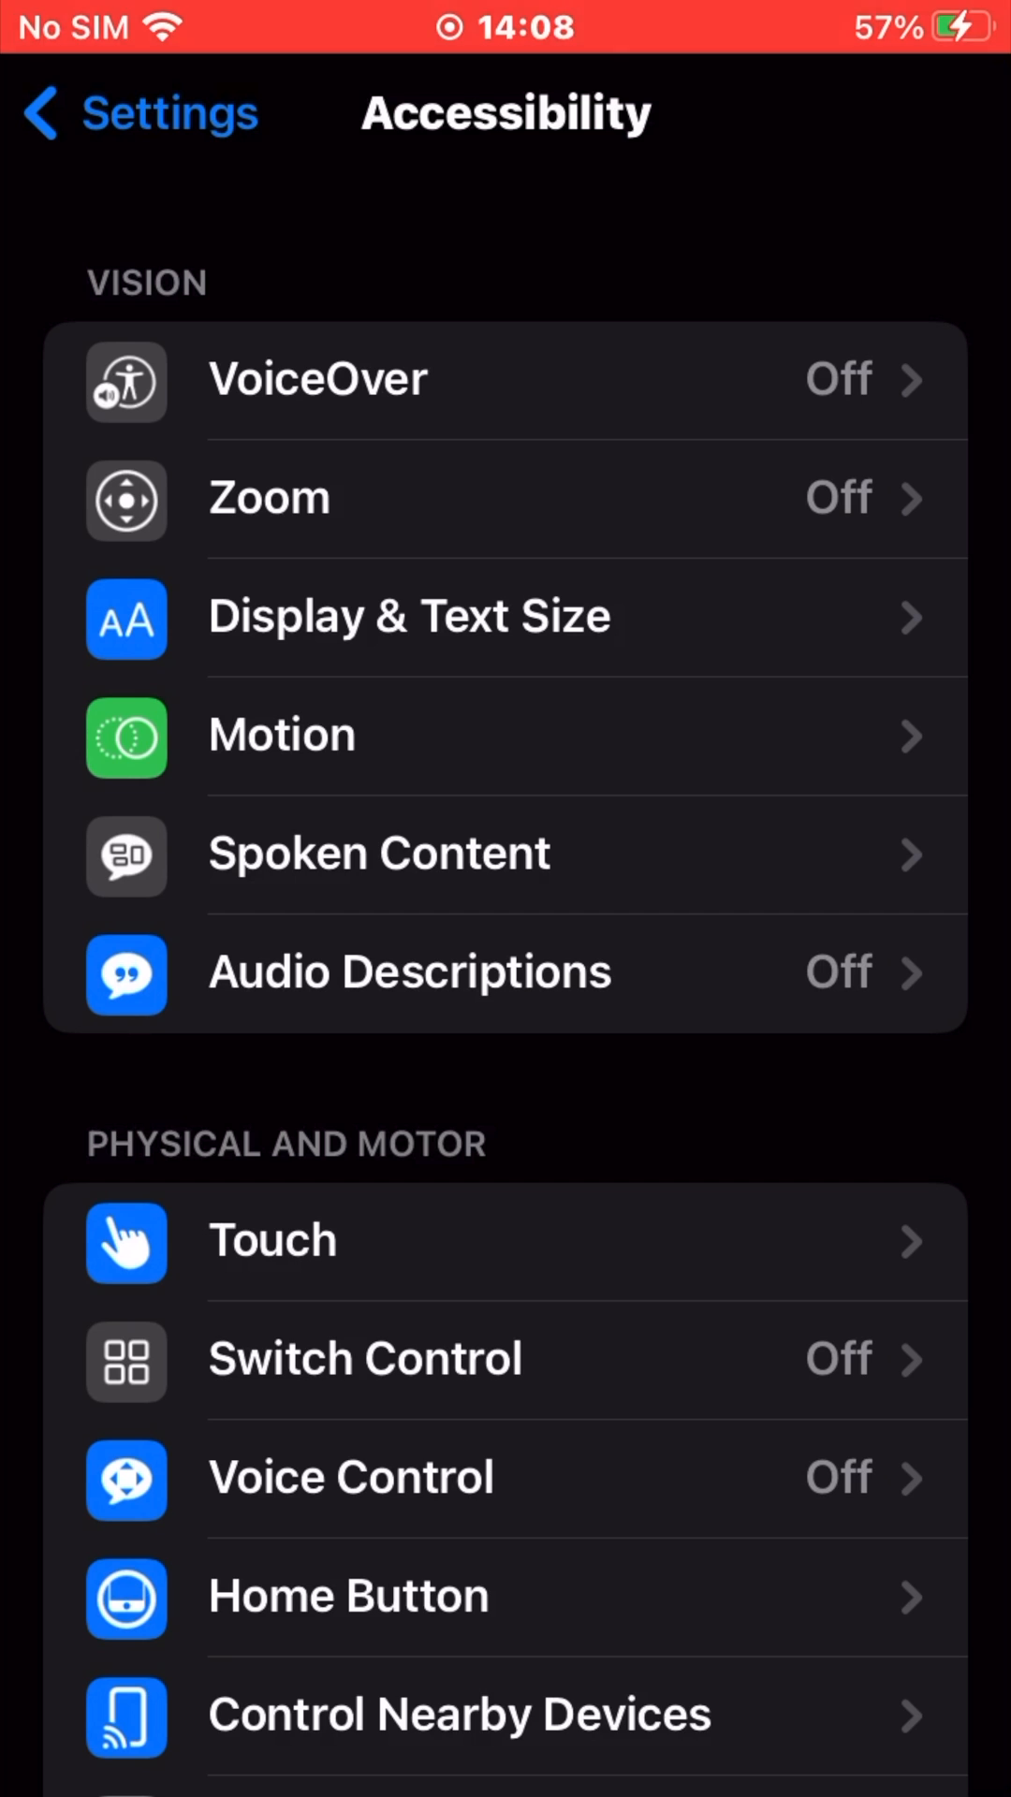
{"action": "scroll", "scroll_direction": "down", "scroll_amount": 3}
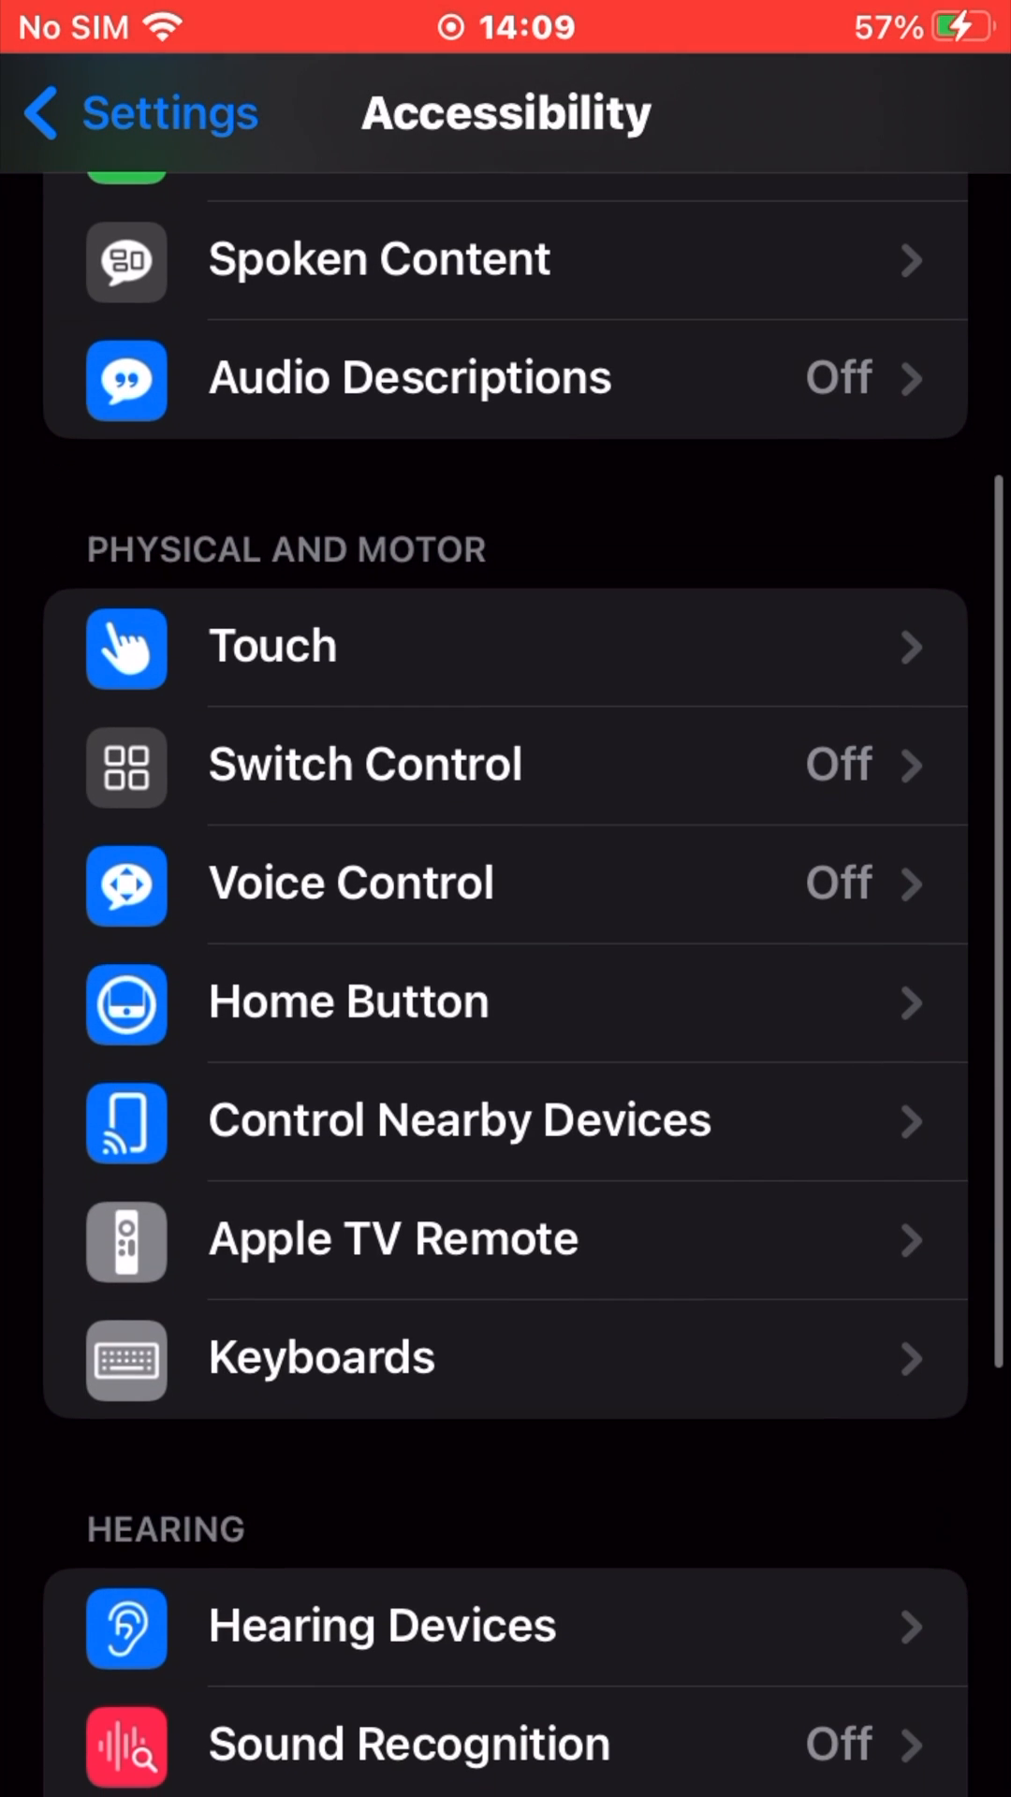